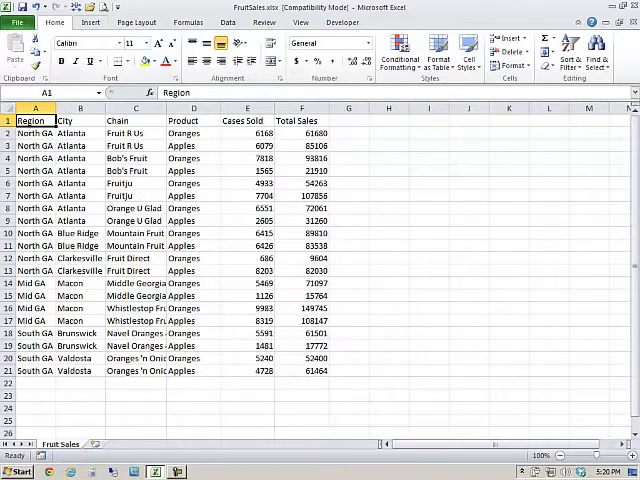
Convert the fruit sales data into a table with headers and select G1 beside it.
left_click(90, 22)
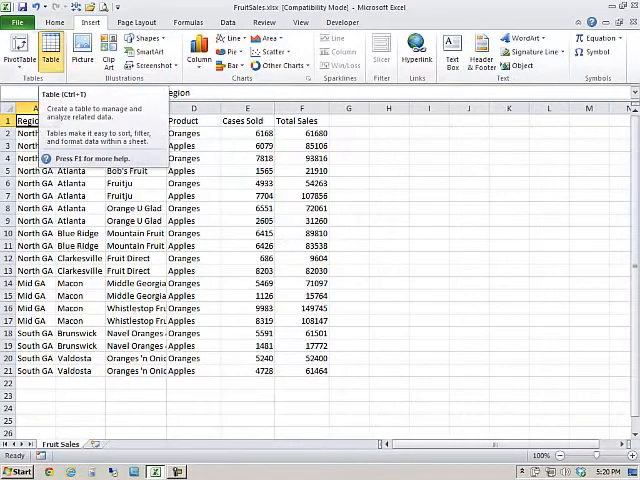
left_click(50, 50)
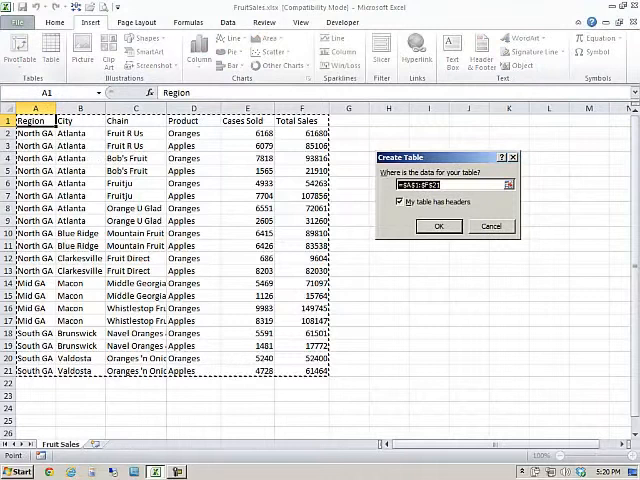
left_click(440, 226)
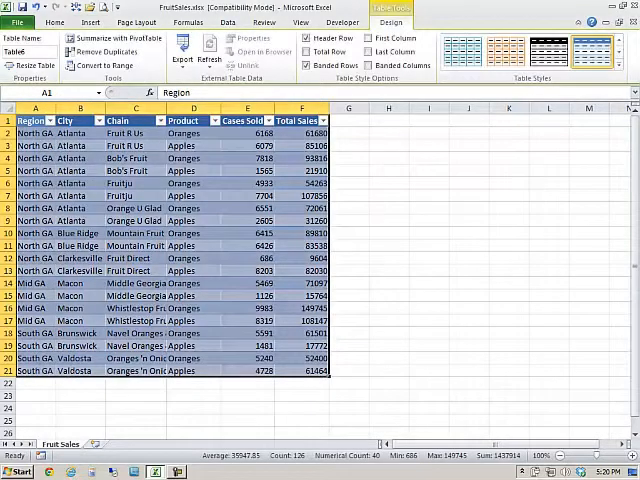
left_click(348, 120)
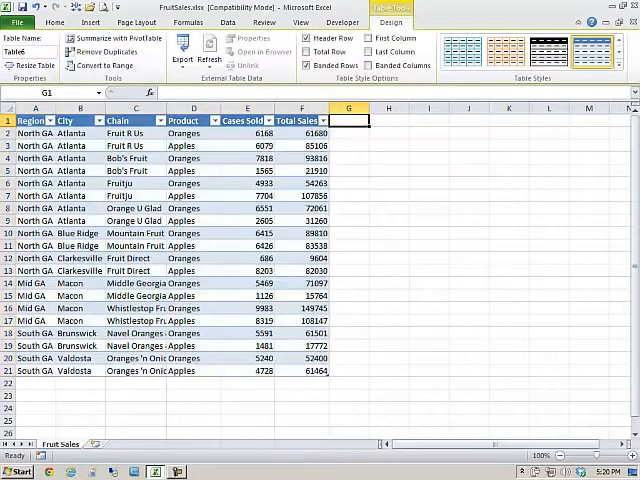
Add a 'Per Case' column dividing total sales by cases sold, then enable the Total Row.
type("Per Cas")
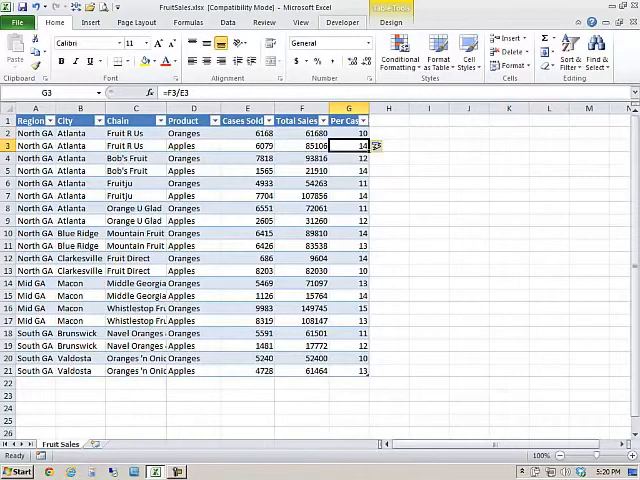
left_click(390, 22)
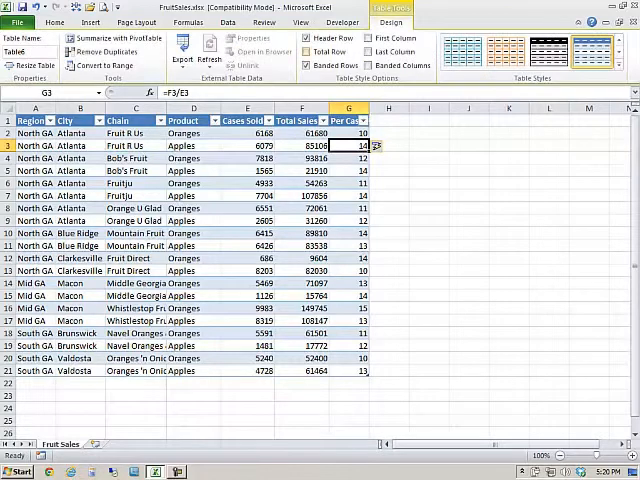
left_click(314, 38)
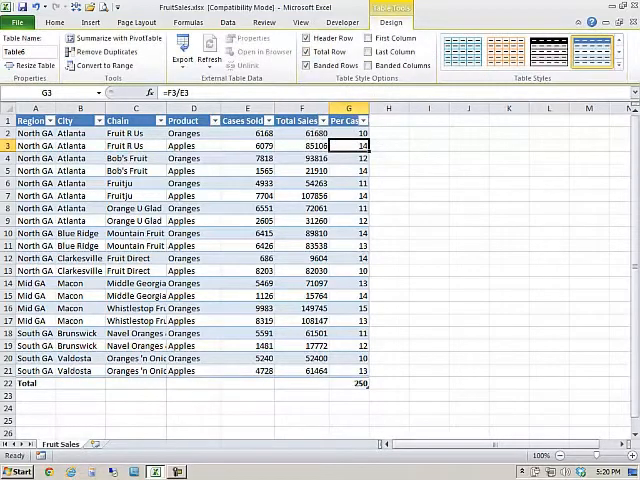